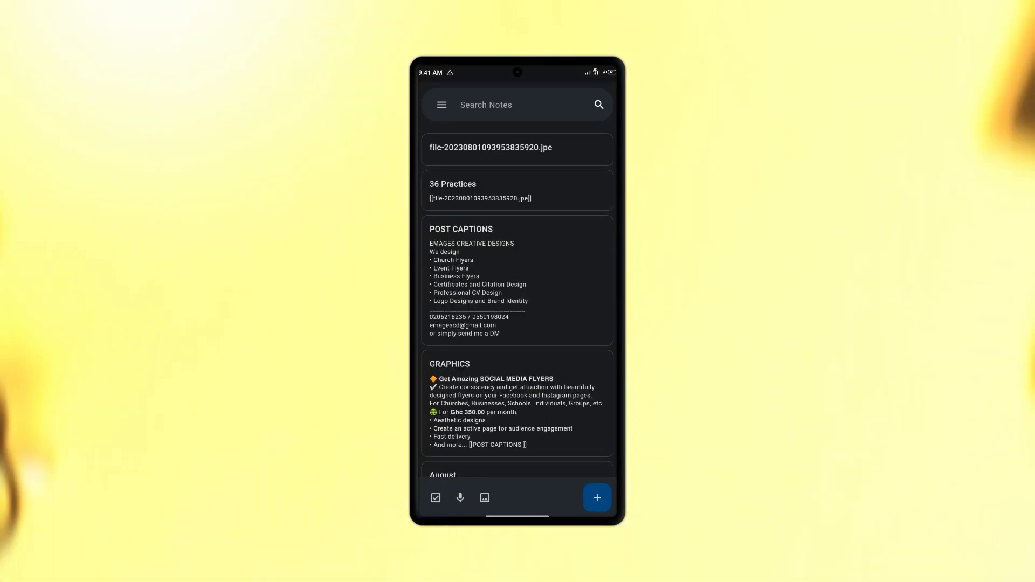
Step: Look into the image-file note and the POST CAPTIONS note, closing each afterwards
{"action": "left_click", "coordinate": [490, 148]}
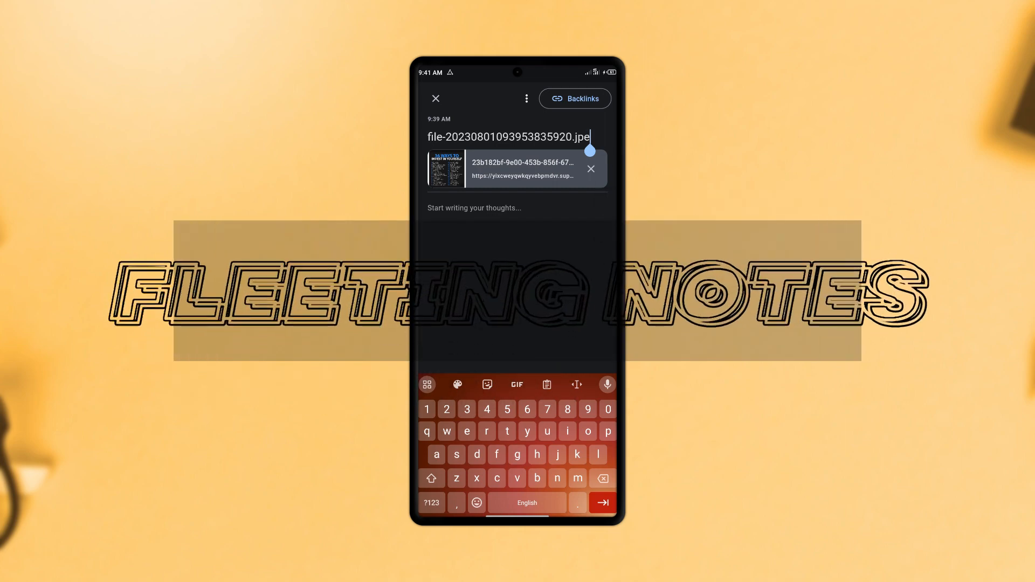
{"action": "left_click", "coordinate": [435, 98]}
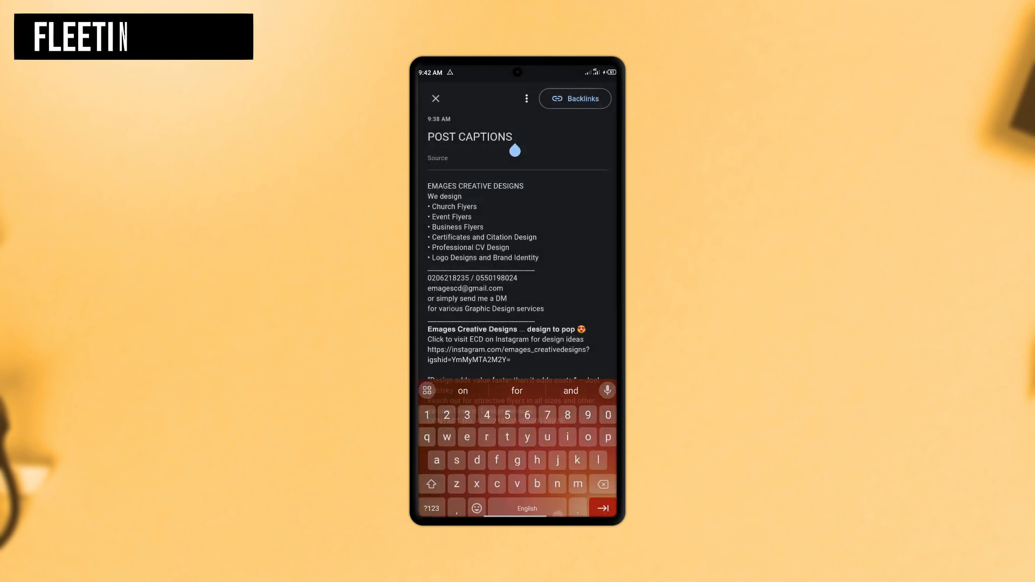
{"action": "left_click", "coordinate": [435, 98]}
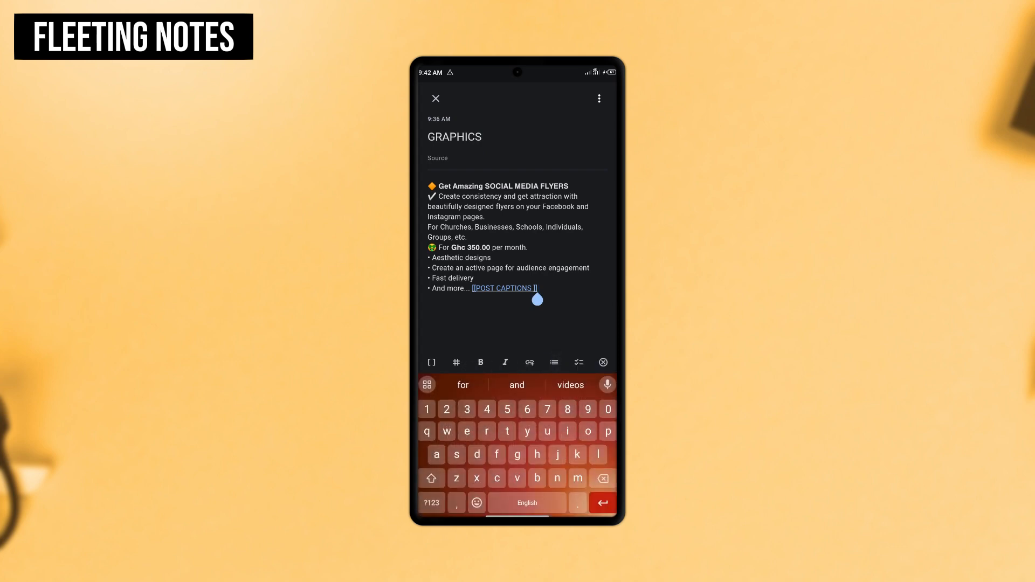
Step: Follow the [[POST CAPTIONS]] link inside GRAPHICS to its note, then return to the notes list
{"action": "left_click", "coordinate": [505, 289]}
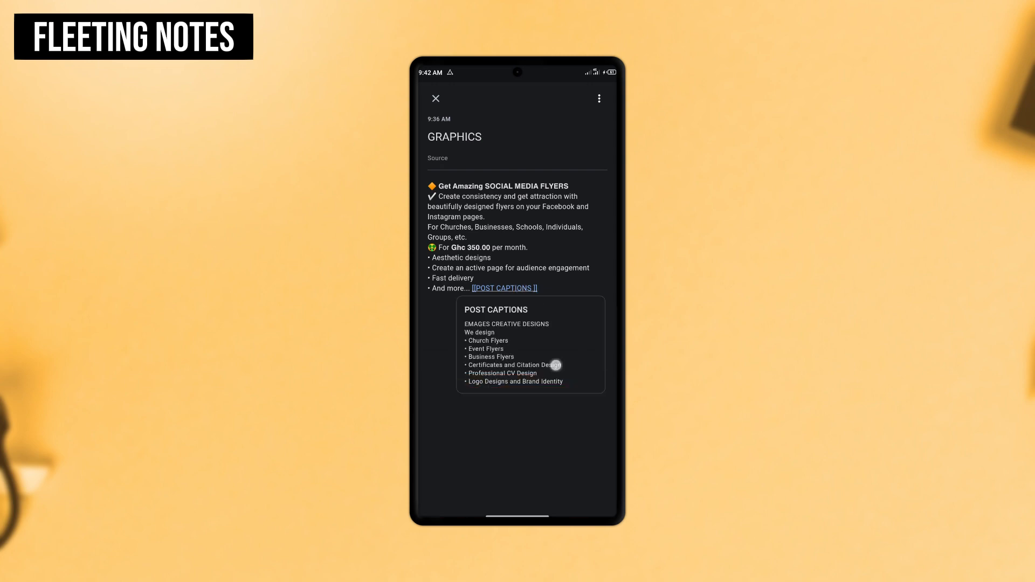
{"action": "left_click", "coordinate": [503, 287]}
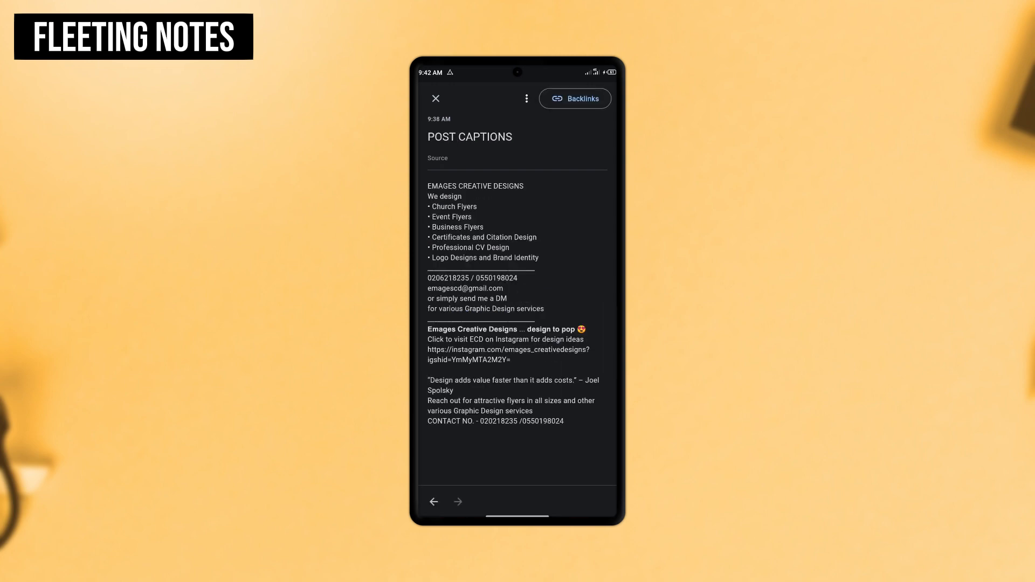
{"action": "left_click", "coordinate": [436, 98]}
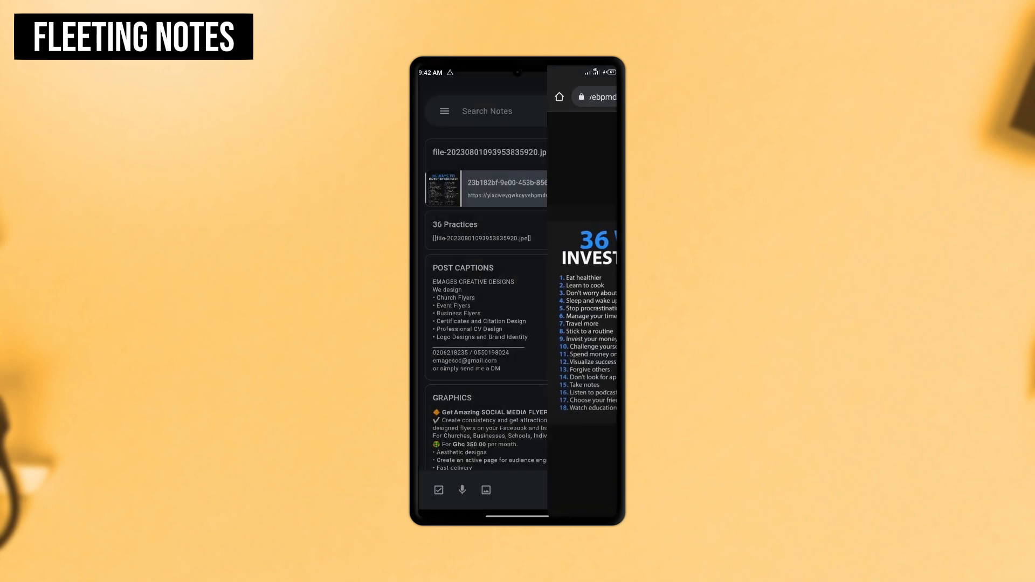
{"action": "left_click", "coordinate": [461, 489]}
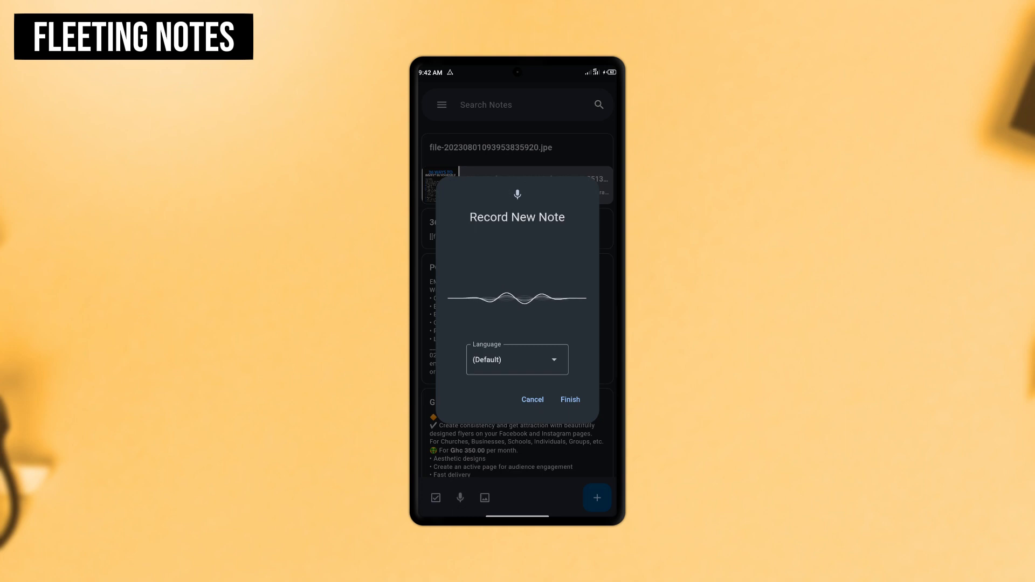
{"action": "left_click", "coordinate": [531, 399]}
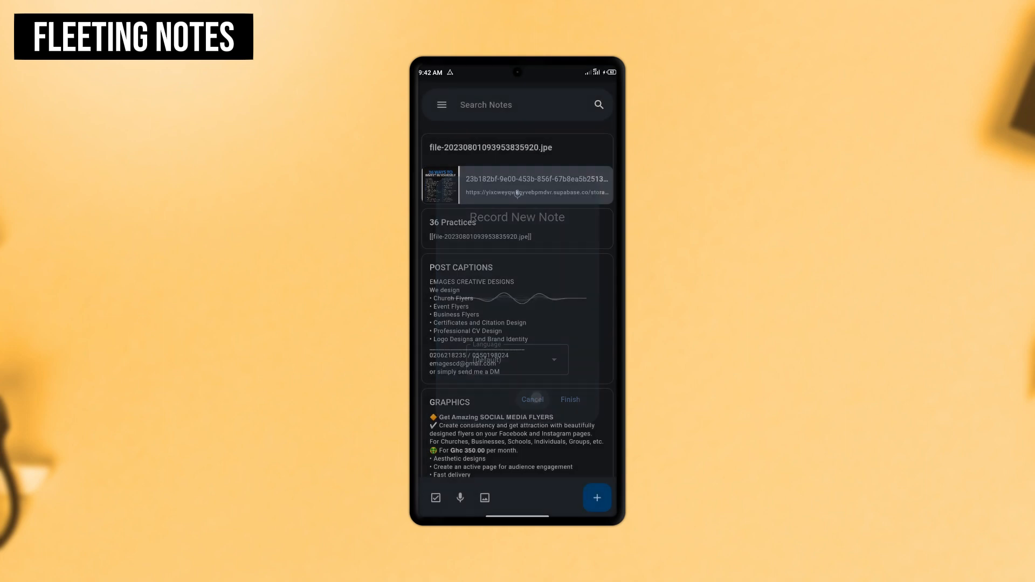
{"action": "left_click", "coordinate": [531, 399]}
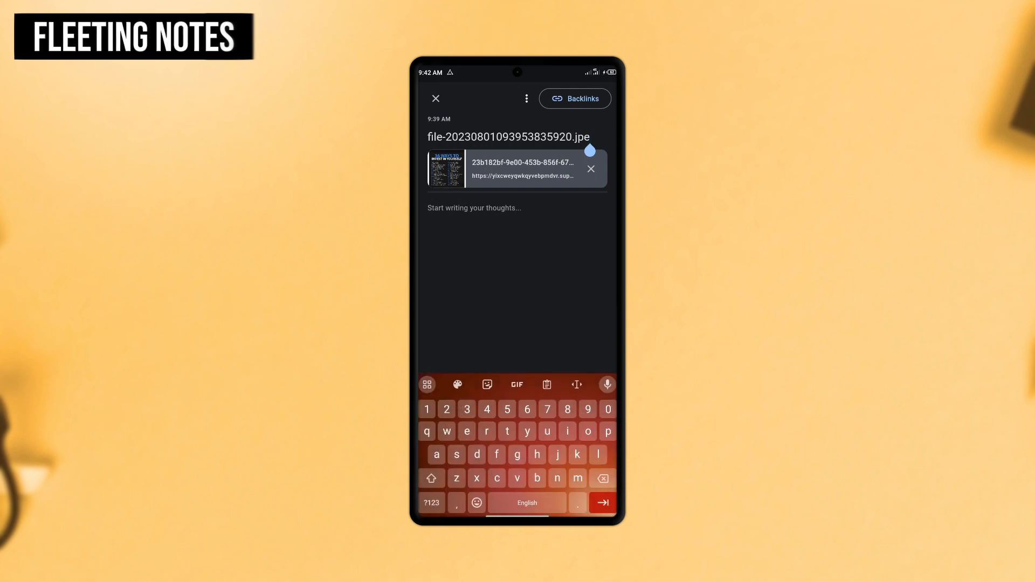
{"action": "left_click", "coordinate": [522, 168]}
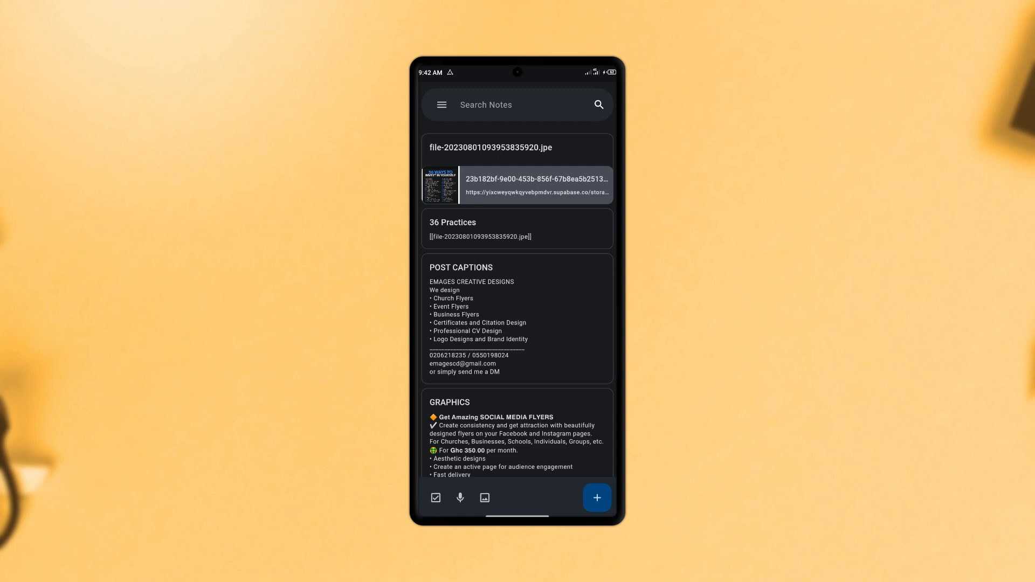
Step: Browse Fleeting Notes settings down to Other Settings, past account, backup, sync and display options
{"action": "left_click", "coordinate": [440, 105]}
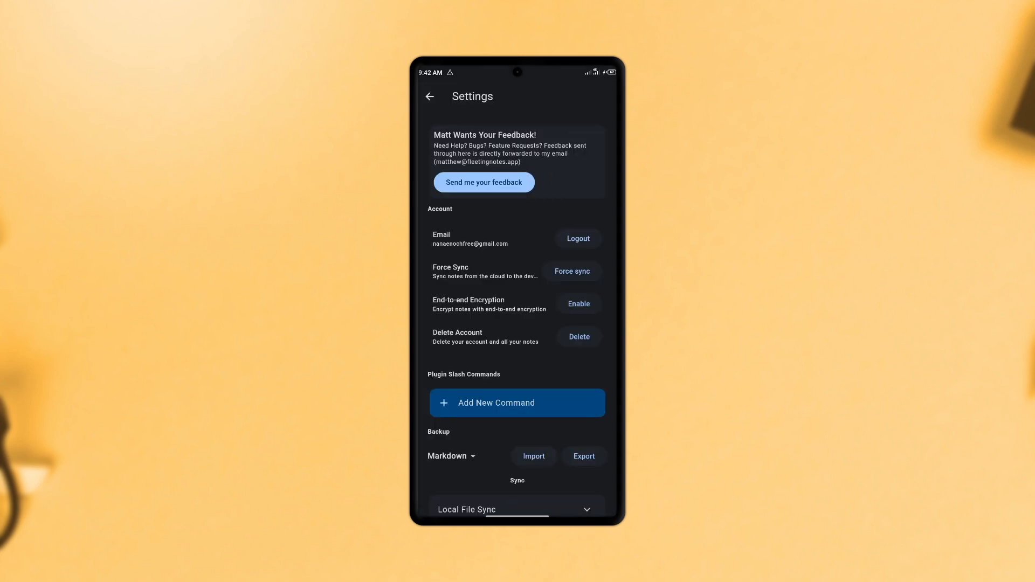
{"action": "scroll", "scroll_direction": "down", "scroll_amount": 3}
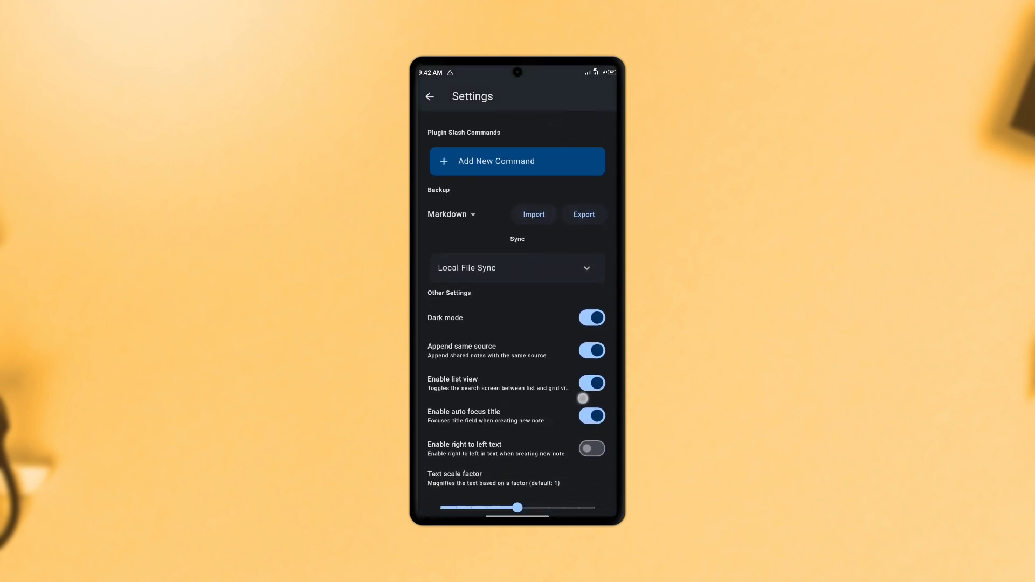
{"action": "left_click", "coordinate": [591, 317]}
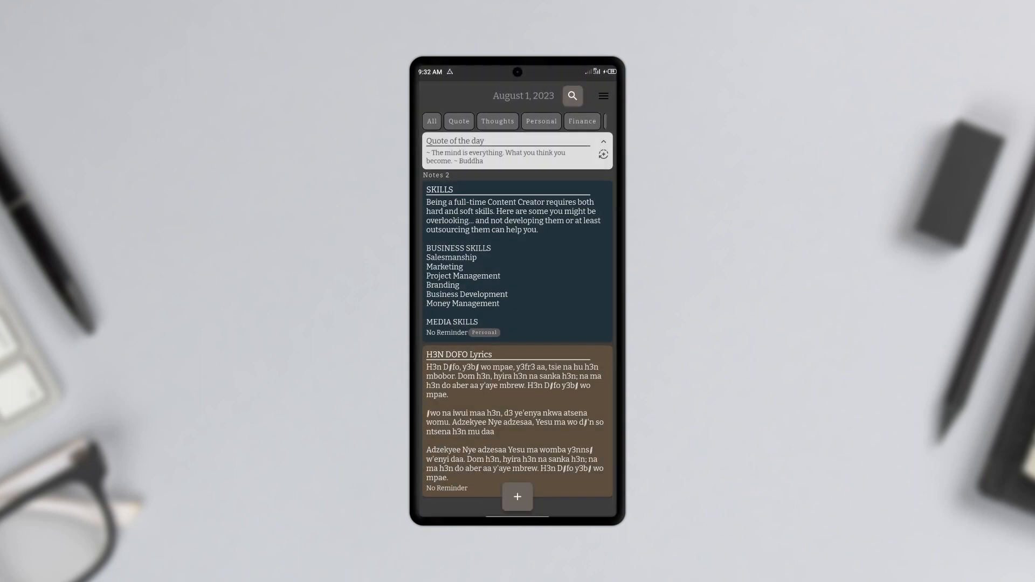
Step: Collapse and re-expand the Quote of the day card, then start a new task and leave it unsaved
{"action": "left_click", "coordinate": [601, 142]}
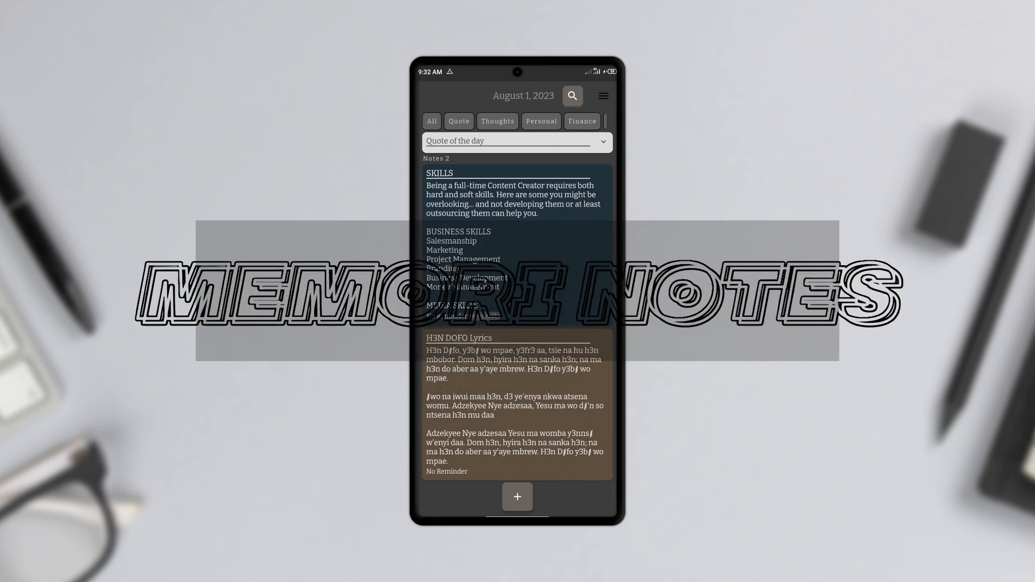
{"action": "left_click", "coordinate": [517, 142]}
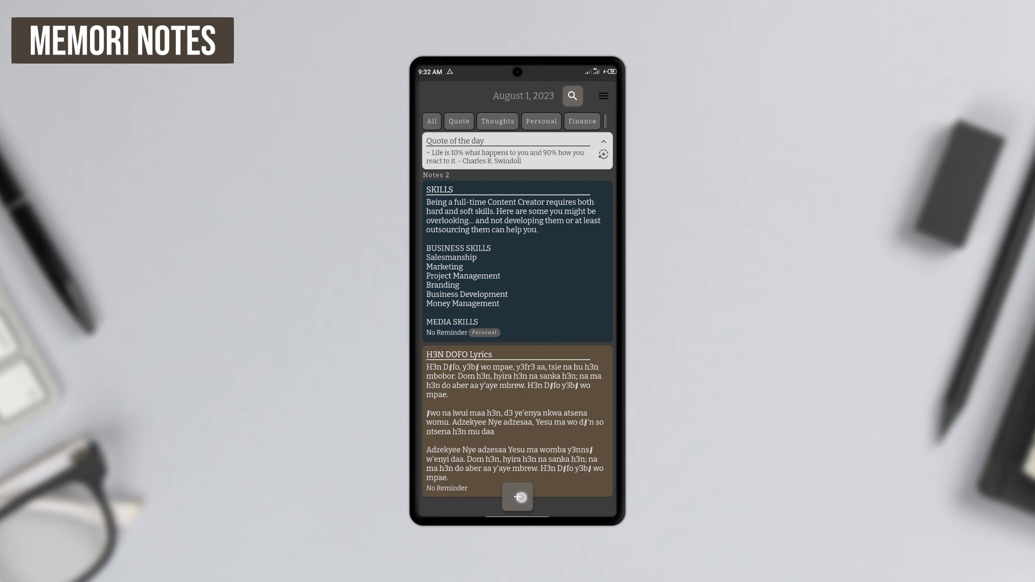
{"action": "left_click", "coordinate": [518, 497]}
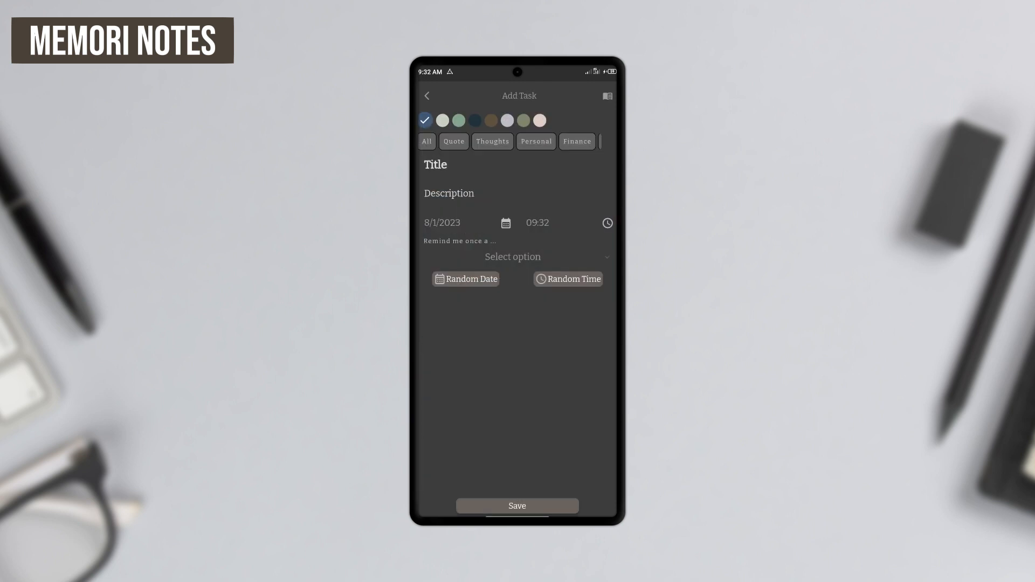
{"action": "left_click", "coordinate": [427, 96]}
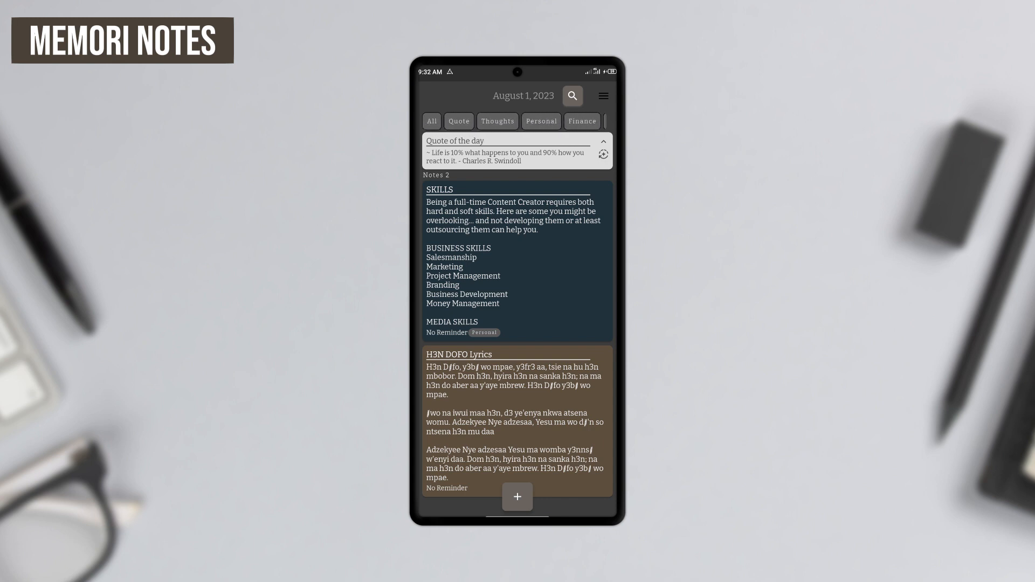
{"action": "left_click", "coordinate": [516, 261]}
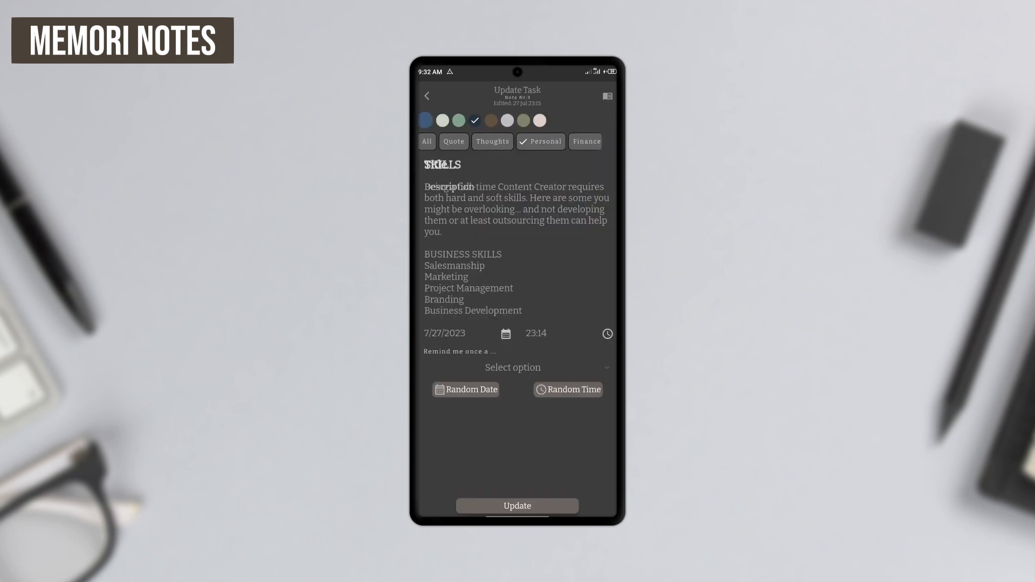
{"action": "left_click", "coordinate": [512, 366]}
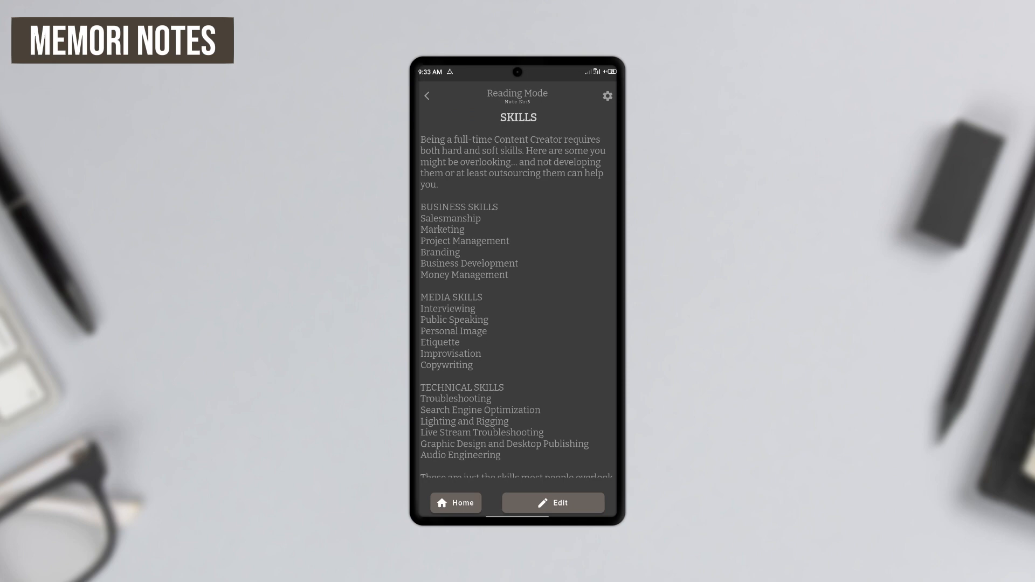
{"action": "left_click", "coordinate": [553, 502]}
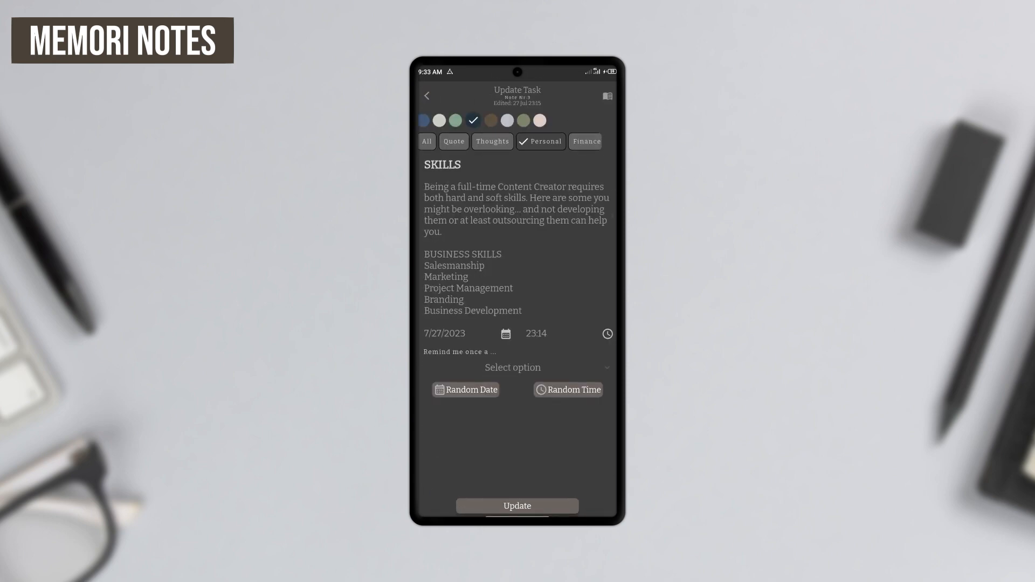
{"action": "left_click", "coordinate": [427, 96]}
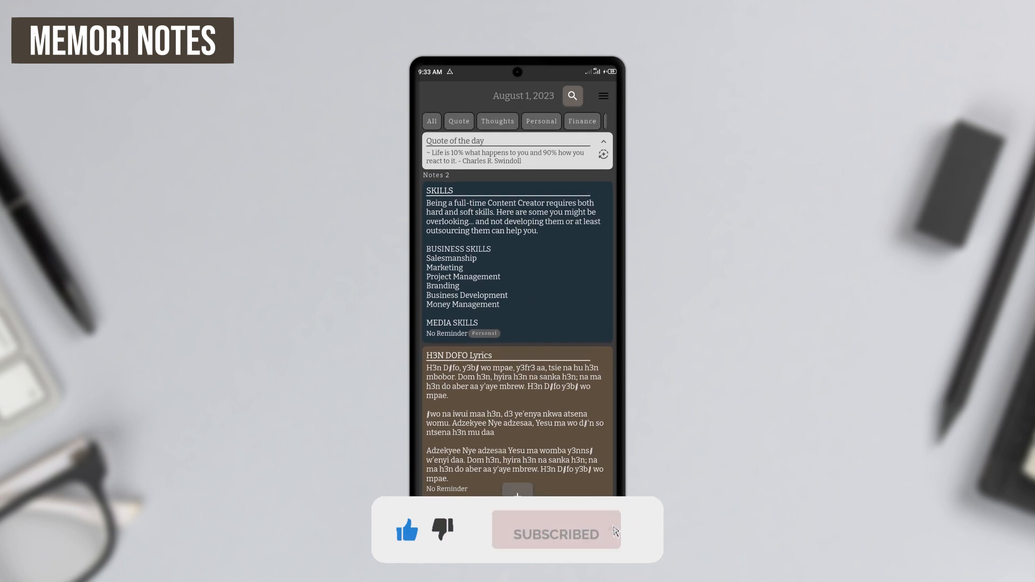
{"action": "left_click", "coordinate": [601, 96]}
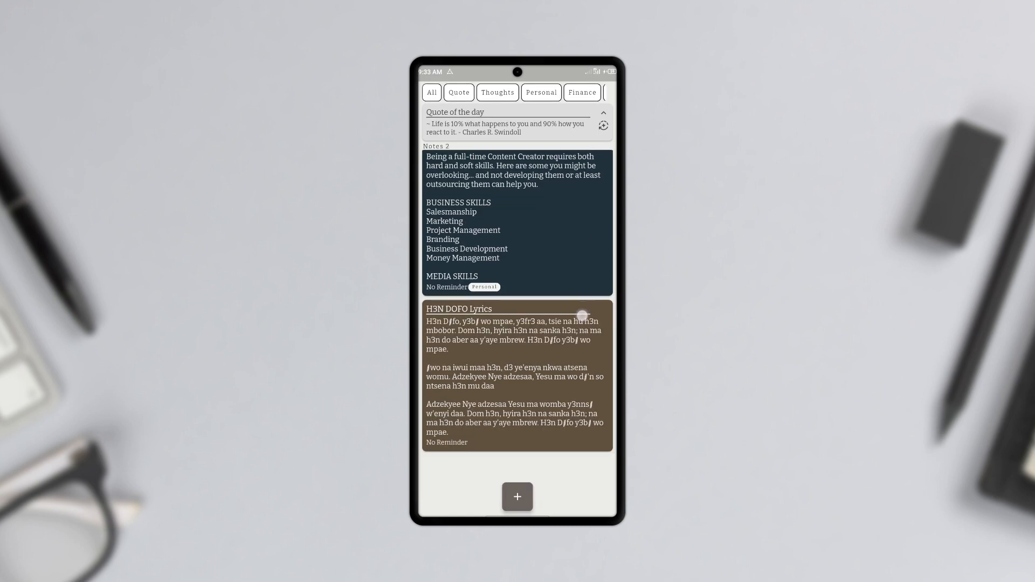
{"action": "scroll", "scroll_direction": "down", "scroll_amount": 3}
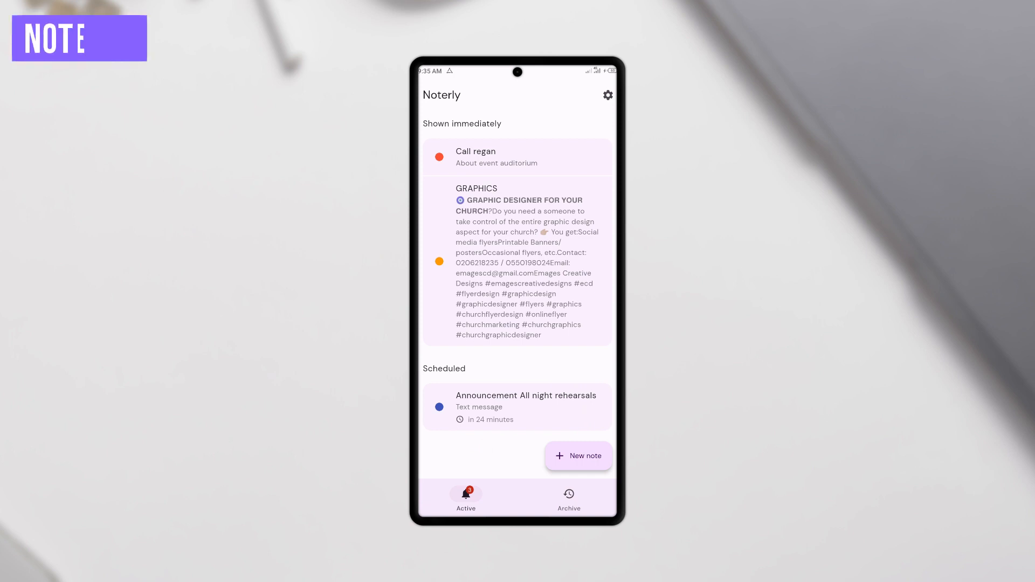
Step: Reschedule the Call regan reminder to send at 1:00 PM today and save it
{"action": "left_click", "coordinate": [517, 157]}
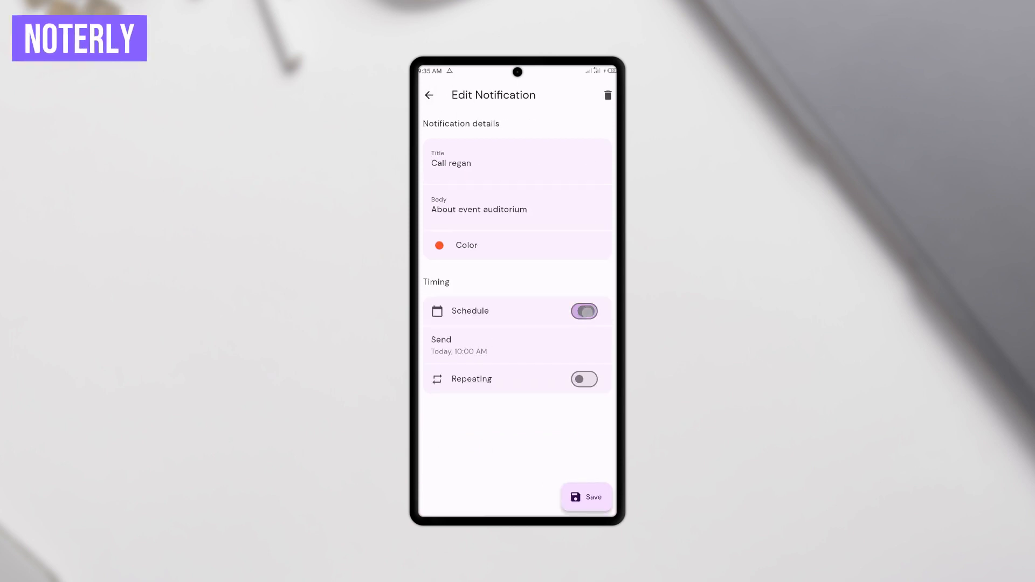
{"action": "left_click", "coordinate": [583, 310]}
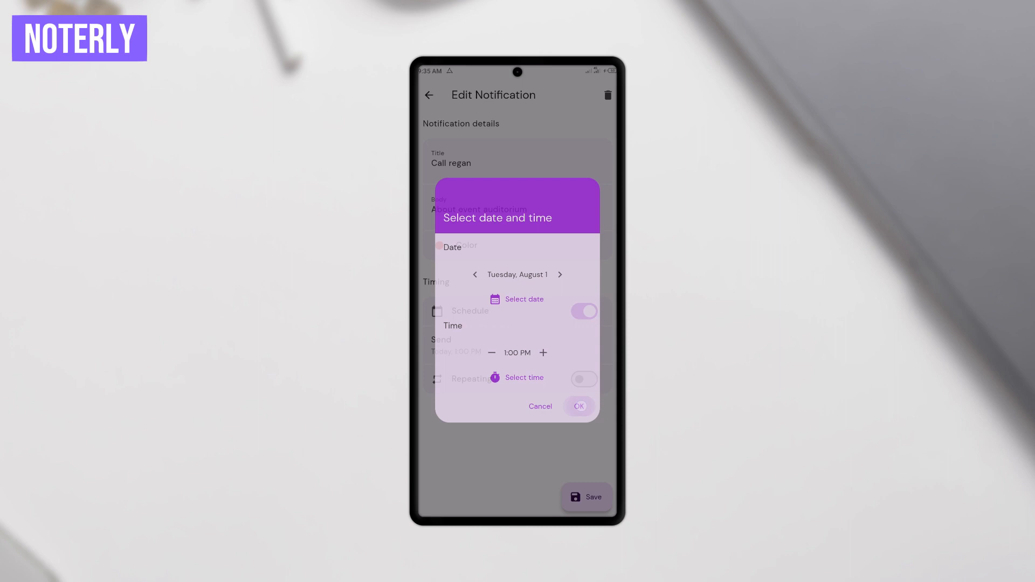
{"action": "left_click", "coordinate": [578, 407]}
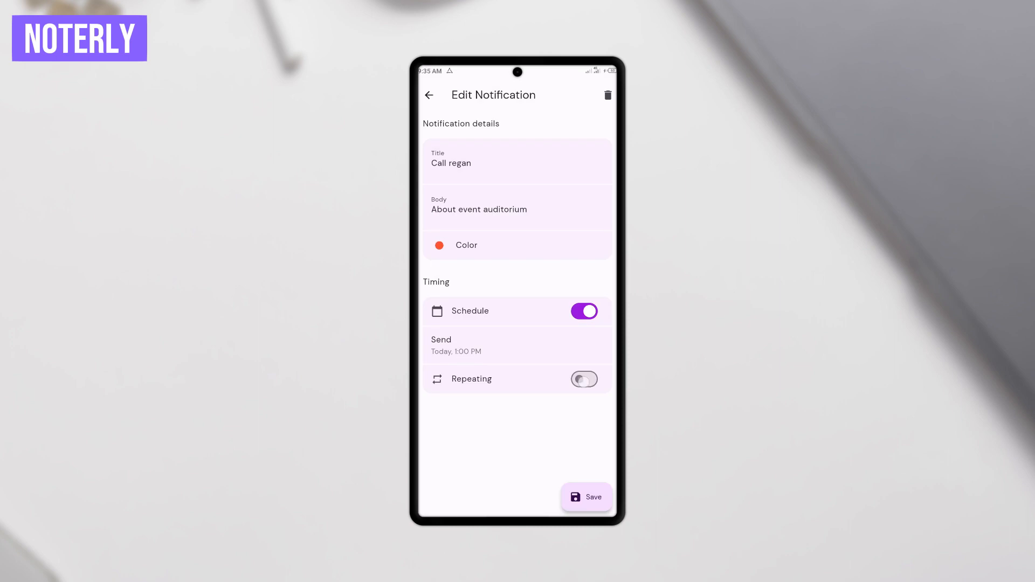
{"action": "left_click", "coordinate": [583, 378]}
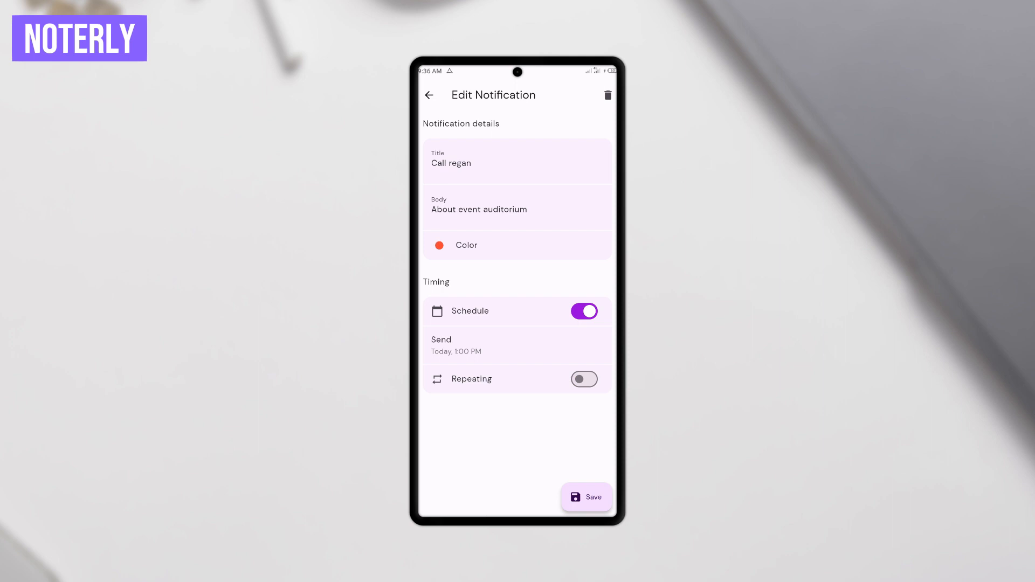
{"action": "left_click", "coordinate": [586, 497]}
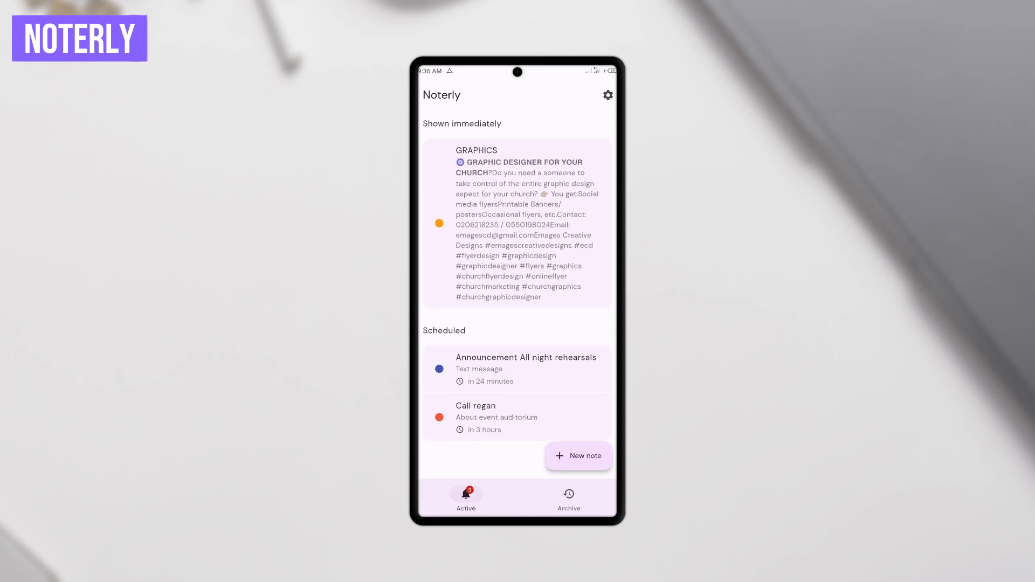
Step: View the archived notifications in Noterly
{"action": "left_click", "coordinate": [568, 496]}
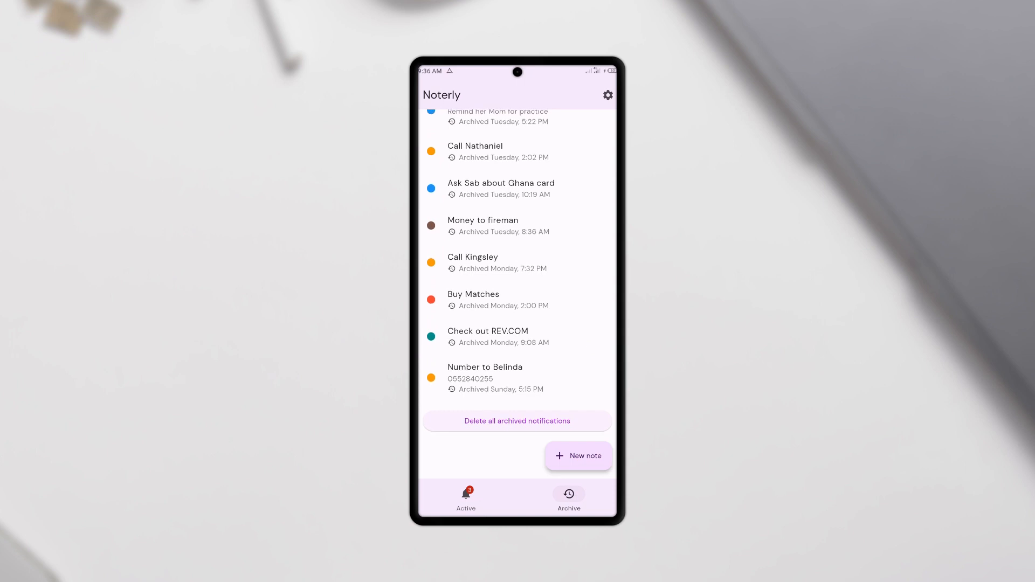
{"action": "scroll", "scroll_direction": "up", "scroll_amount": 3}
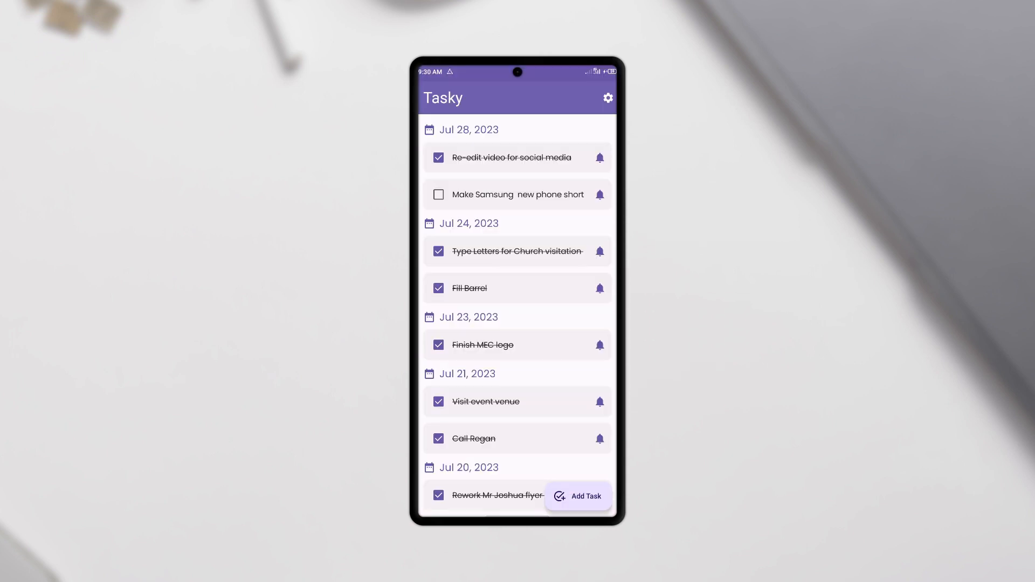
Step: Start a new Tasky task with a reminder date, then cancel the date picker and the task
{"action": "scroll", "scroll_direction": "down", "scroll_amount": 3}
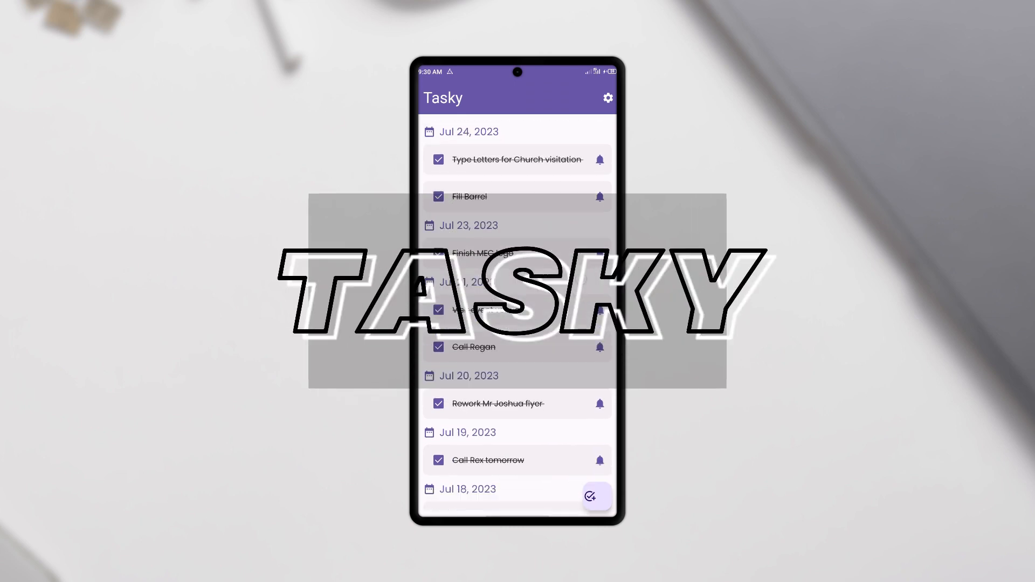
{"action": "scroll", "scroll_direction": "down", "scroll_amount": 3}
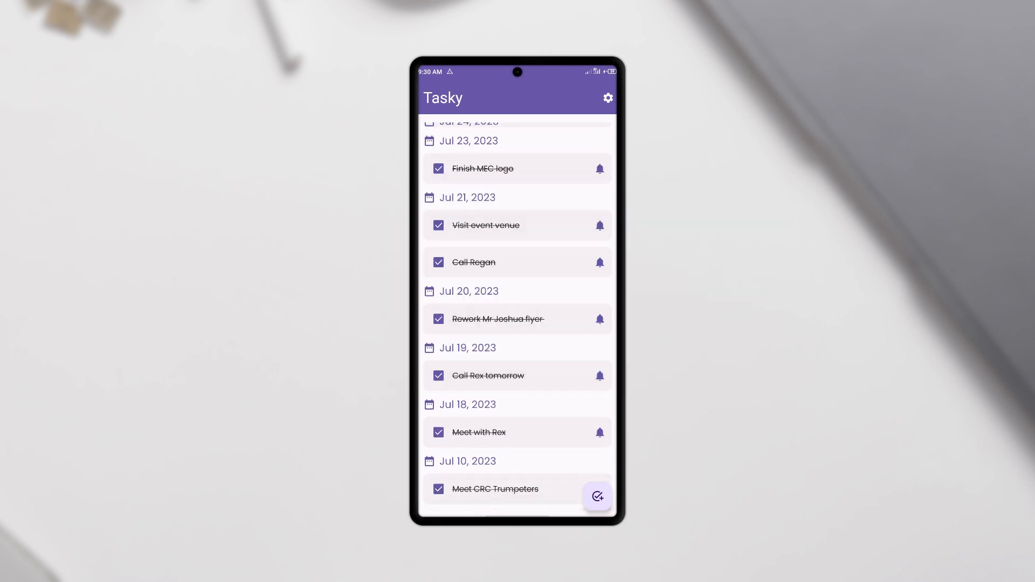
{"action": "left_click", "coordinate": [596, 496]}
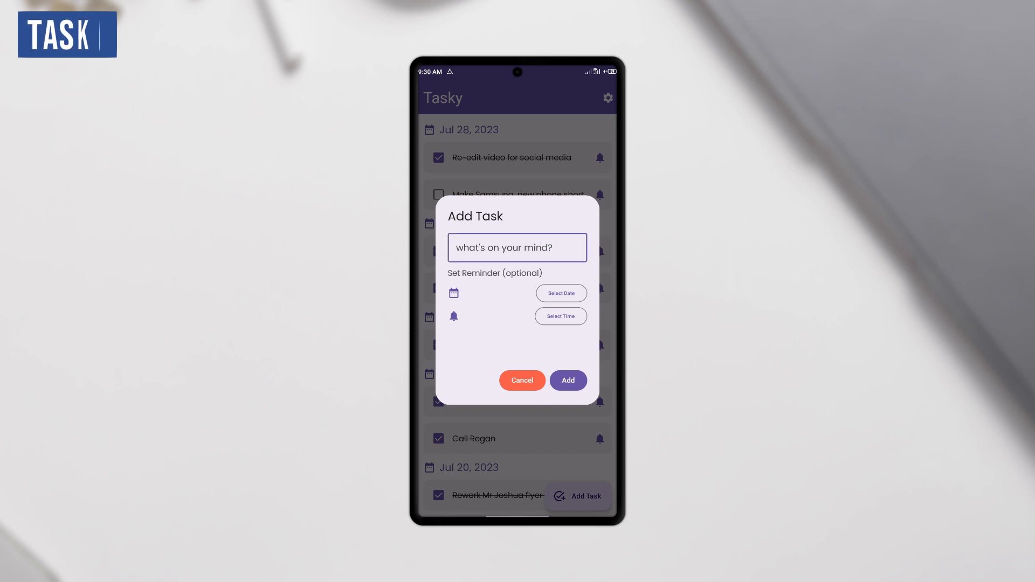
{"action": "left_click", "coordinate": [561, 293]}
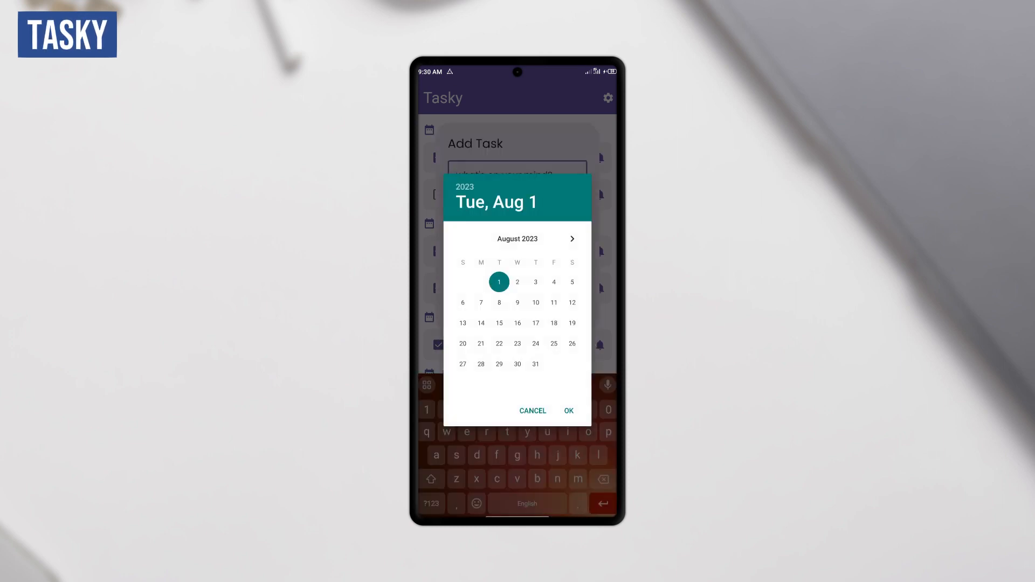
{"action": "left_click", "coordinate": [532, 411]}
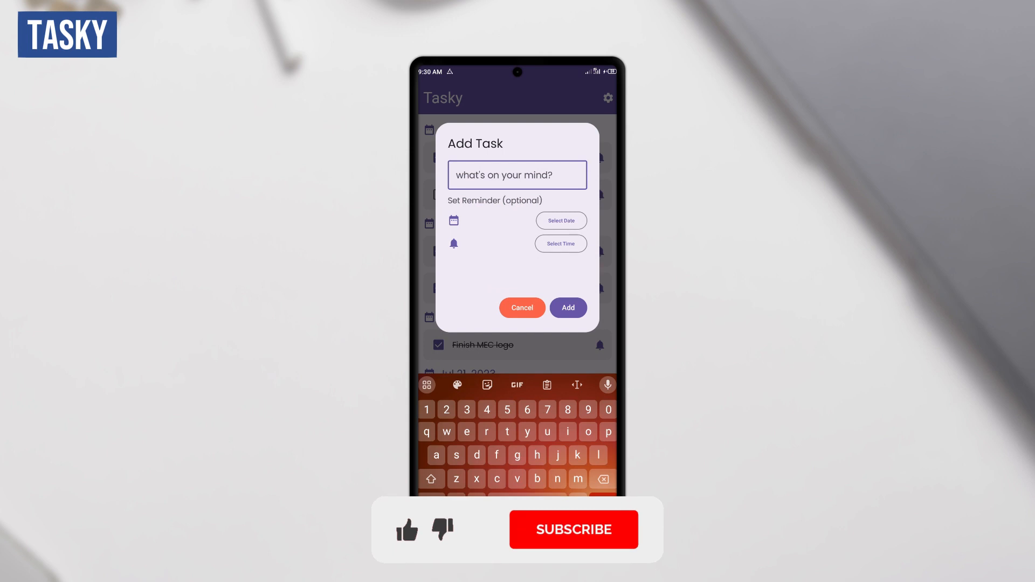
{"action": "left_click", "coordinate": [522, 308]}
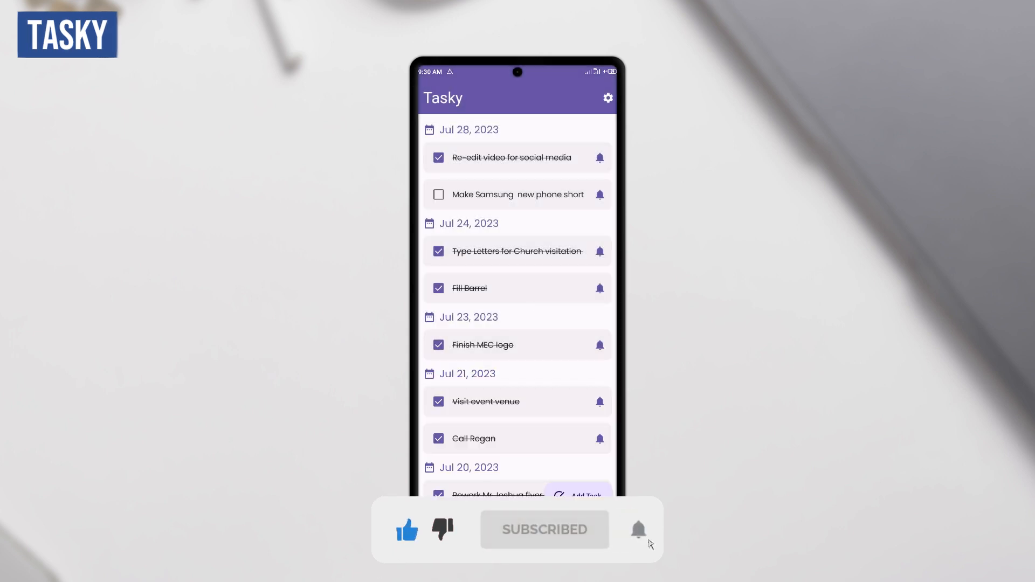
Step: Mark the Make Samsung new phone short task as done and bring up Tasky's settings
{"action": "left_click", "coordinate": [439, 194]}
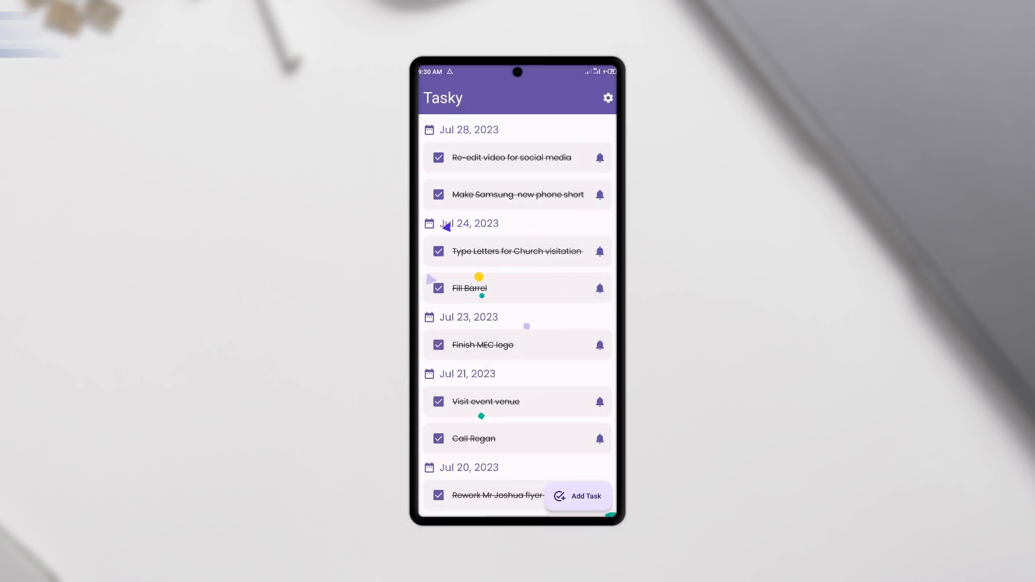
{"action": "left_click", "coordinate": [607, 98]}
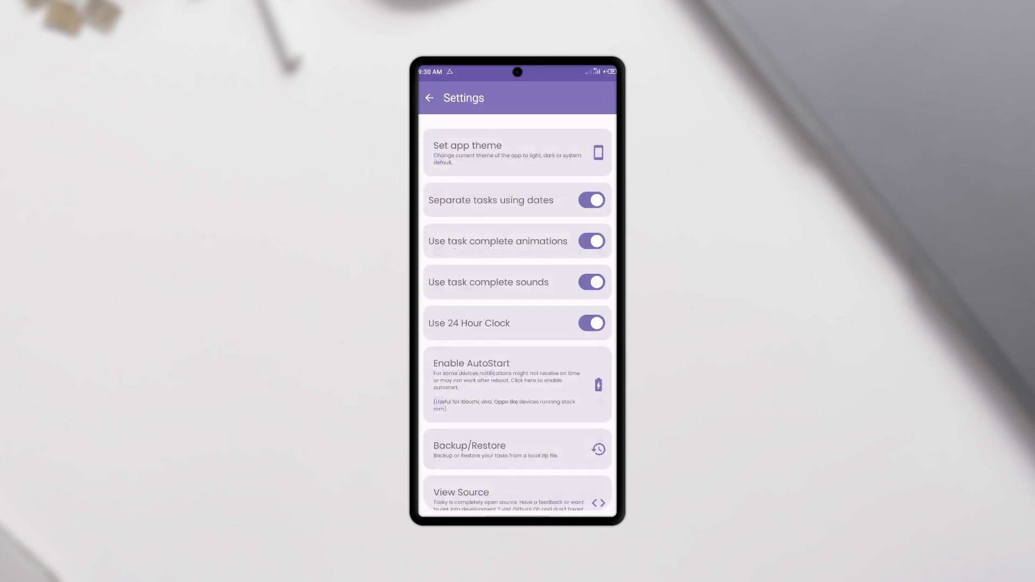
{"action": "left_click", "coordinate": [517, 152]}
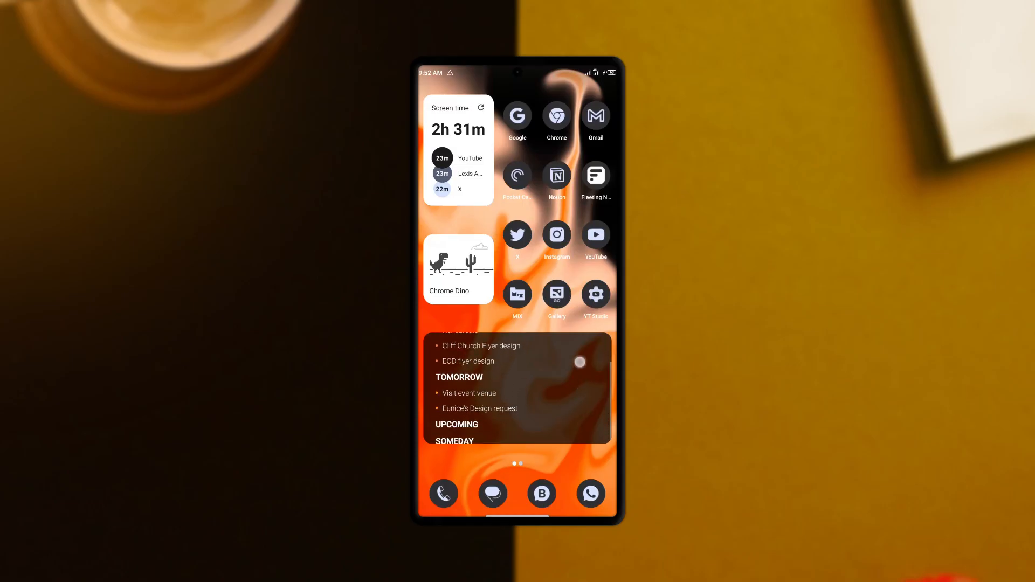
{"action": "scroll", "scroll_direction": "down", "scroll_amount": 3}
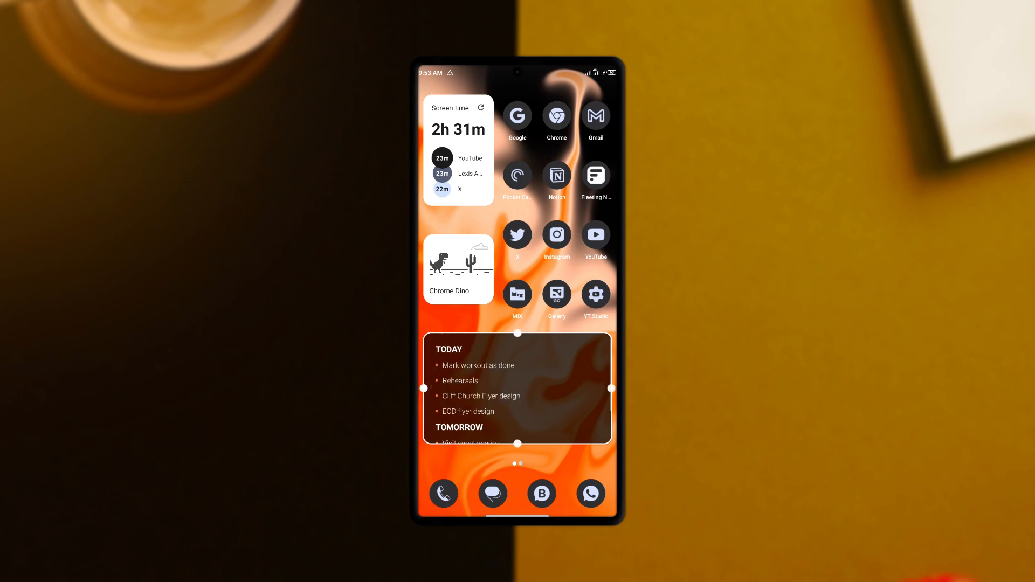
{"action": "scroll", "scroll_direction": "down", "scroll_amount": 3}
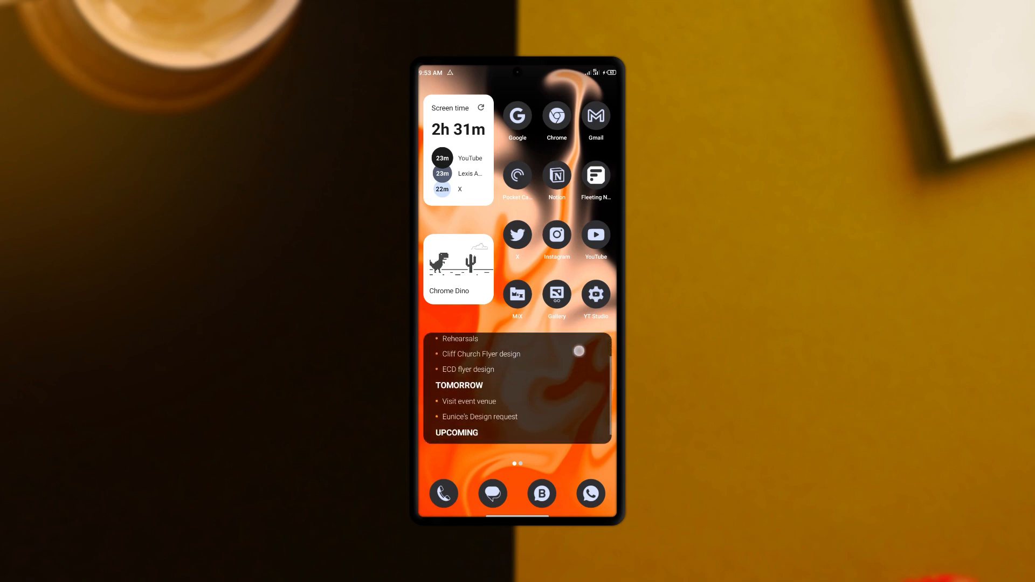
{"action": "scroll", "scroll_direction": "up", "scroll_amount": 3}
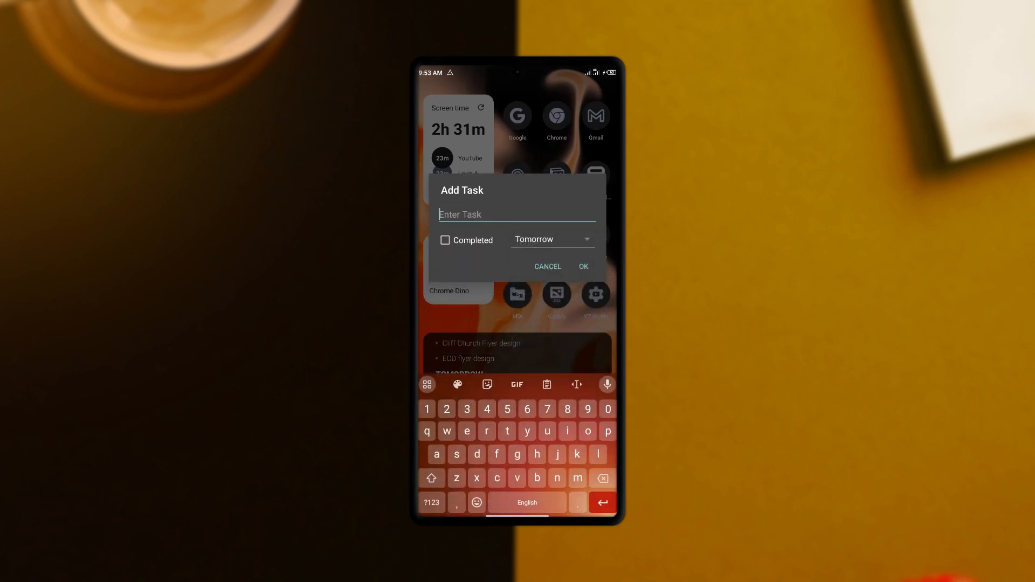
{"action": "left_click", "coordinate": [547, 266]}
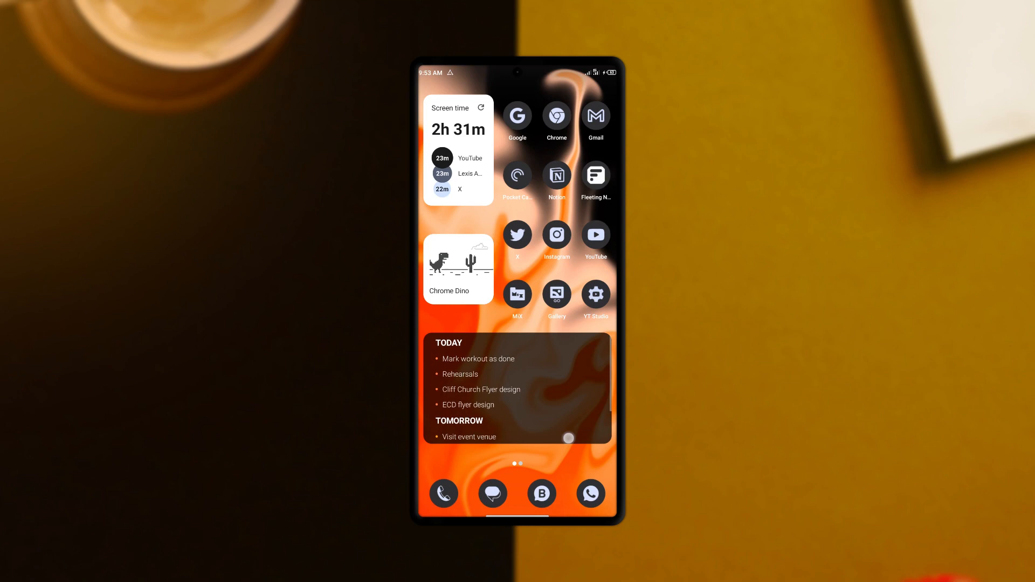